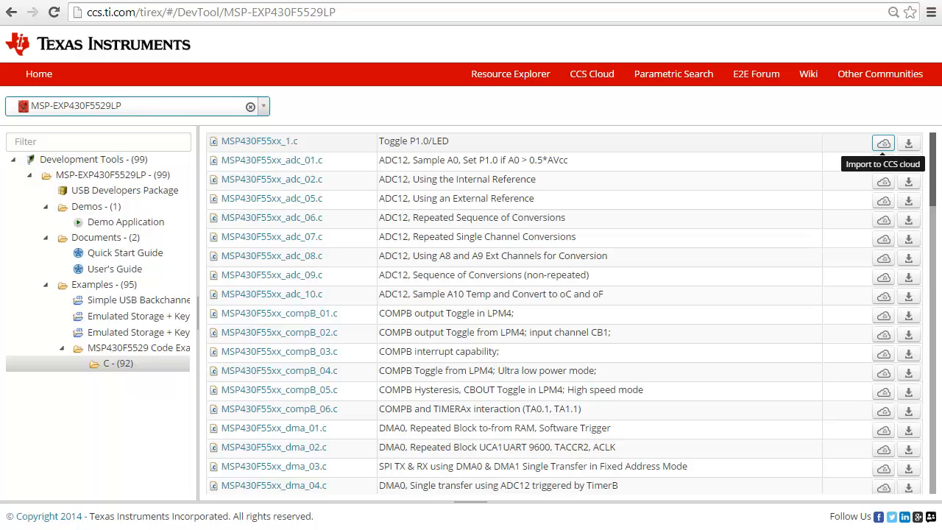
{"action": "mouse_move", "coordinate": [875, 141]}
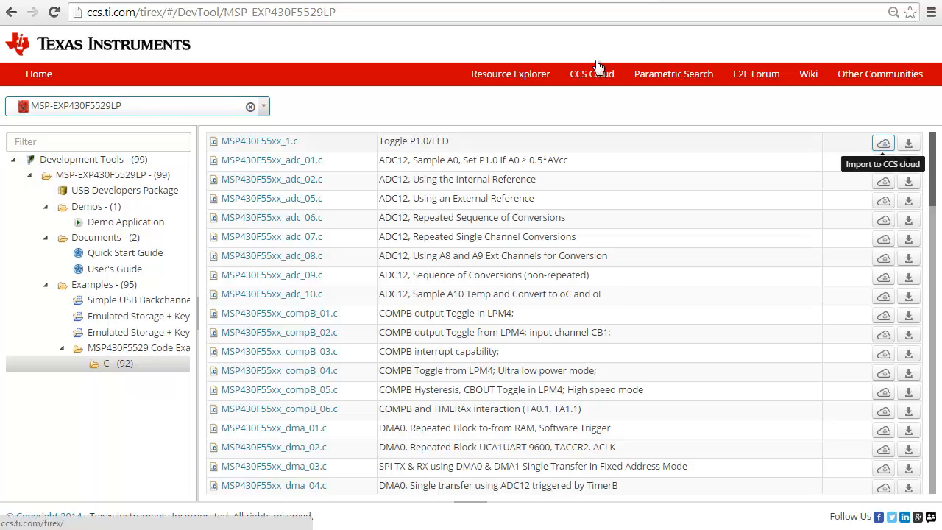
- Import the MSP430F55xx_1.c Toggle P1.0/LED example into the CCS Cloud workspace
{"action": "left_click", "coordinate": [882, 142]}
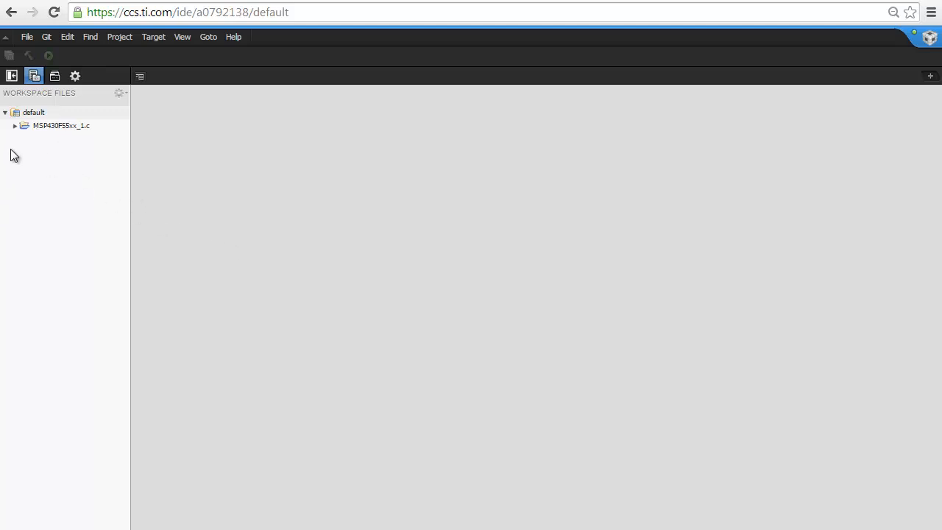
- Expand the project and open MSP430F55xx_1.c and lnk_msp430f5529.cmd in editor tabs
{"action": "left_click", "coordinate": [14, 125]}
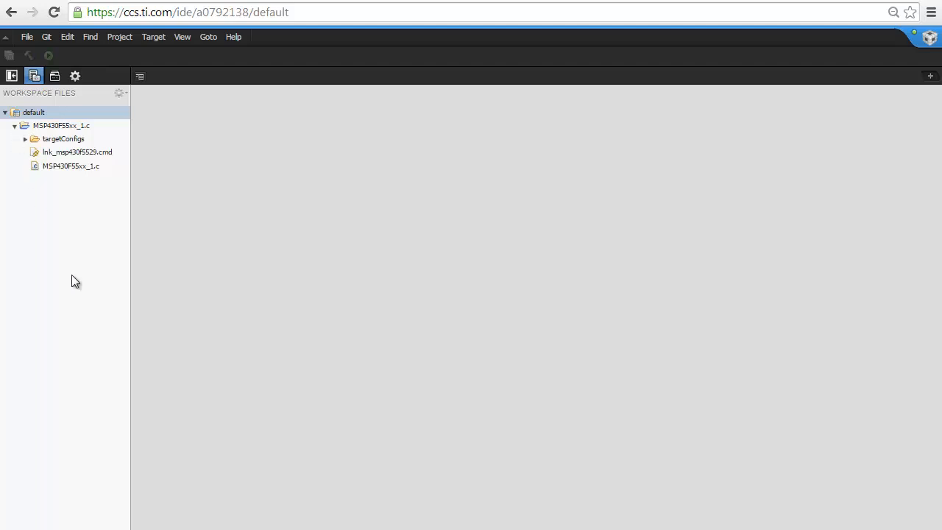
{"action": "left_click", "coordinate": [70, 166]}
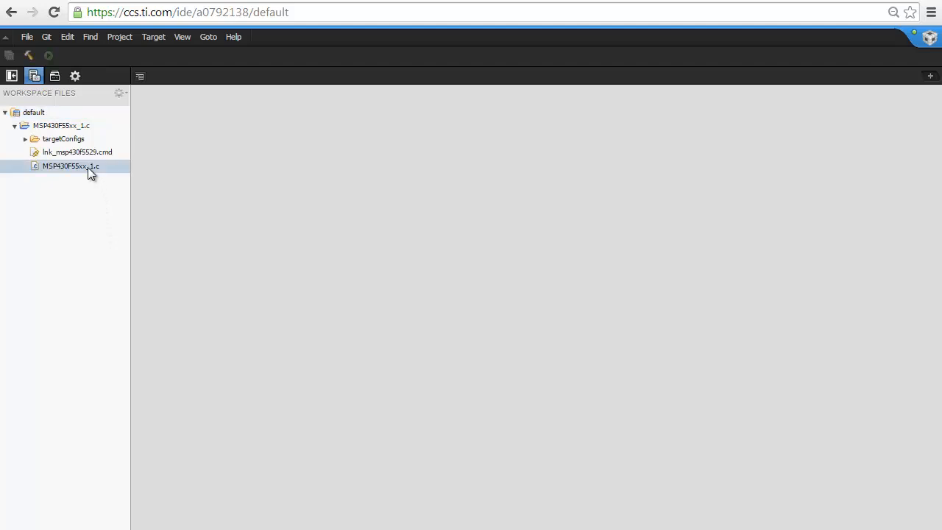
{"action": "double_click", "coordinate": [71, 166]}
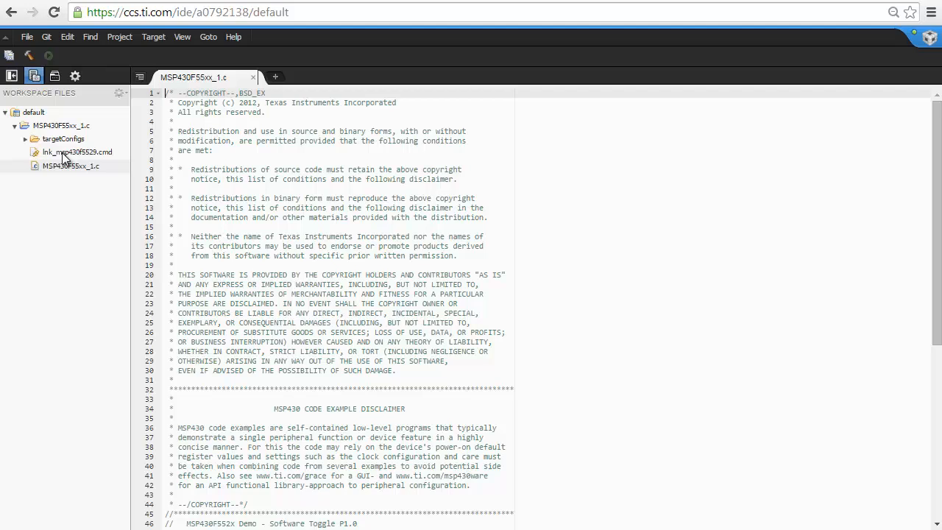
{"action": "double_click", "coordinate": [77, 152]}
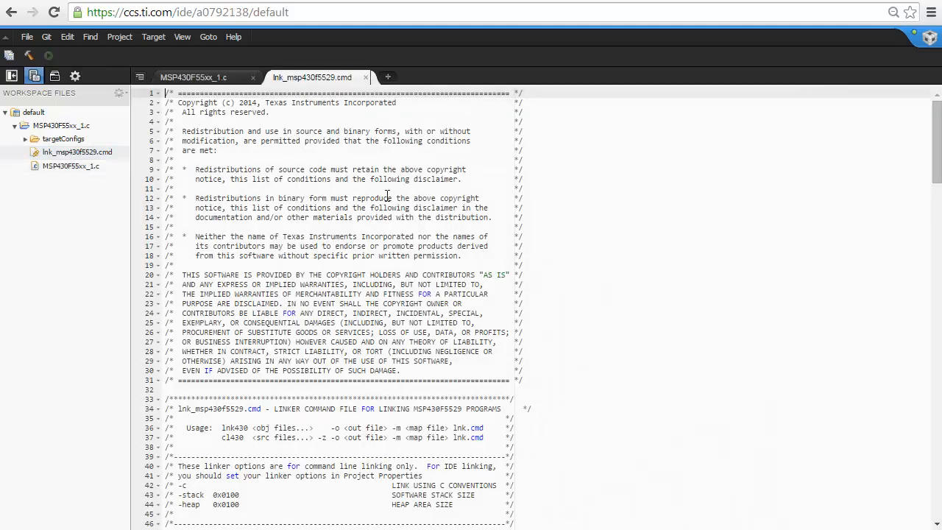
{"action": "mouse_move", "coordinate": [629, 271]}
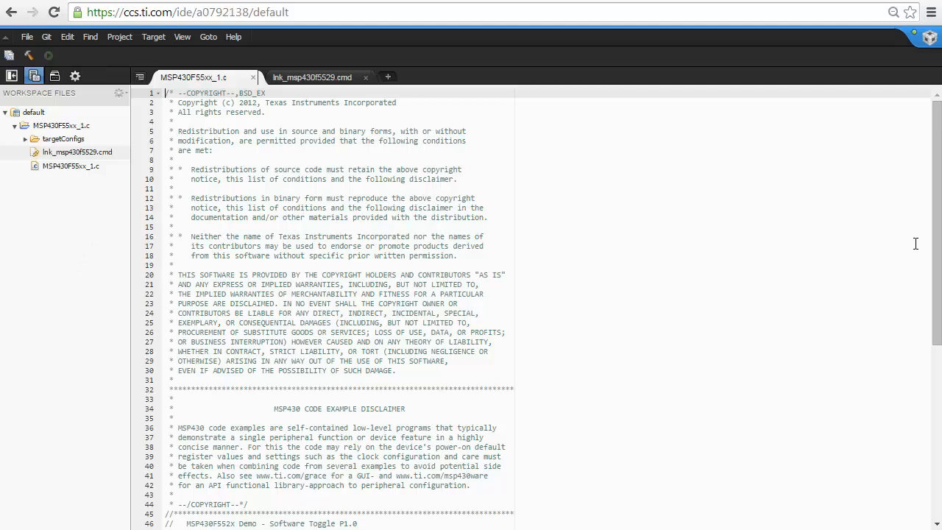
{"action": "scroll", "scroll_direction": "down", "scroll_amount": 3}
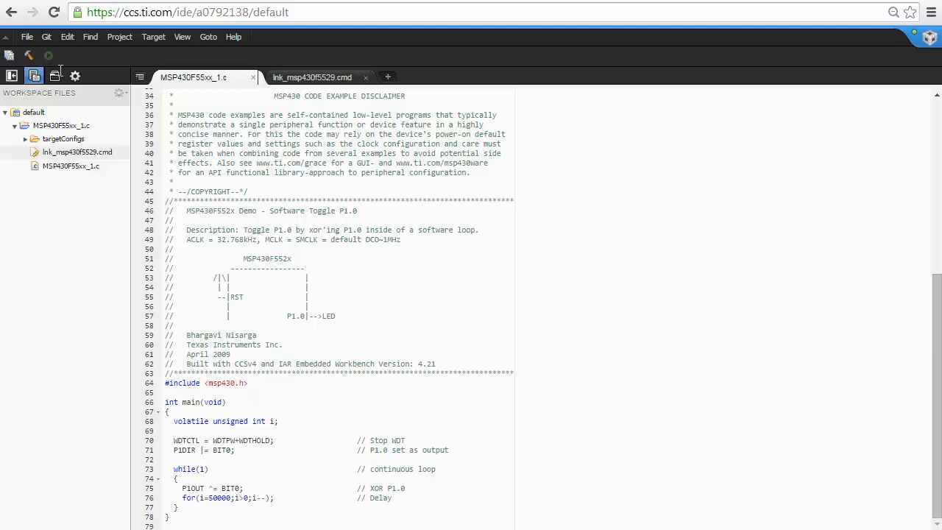
- Start the Debug run to build MSP430F55xx_1.c and flash it to the board
{"action": "left_click", "coordinate": [47, 55]}
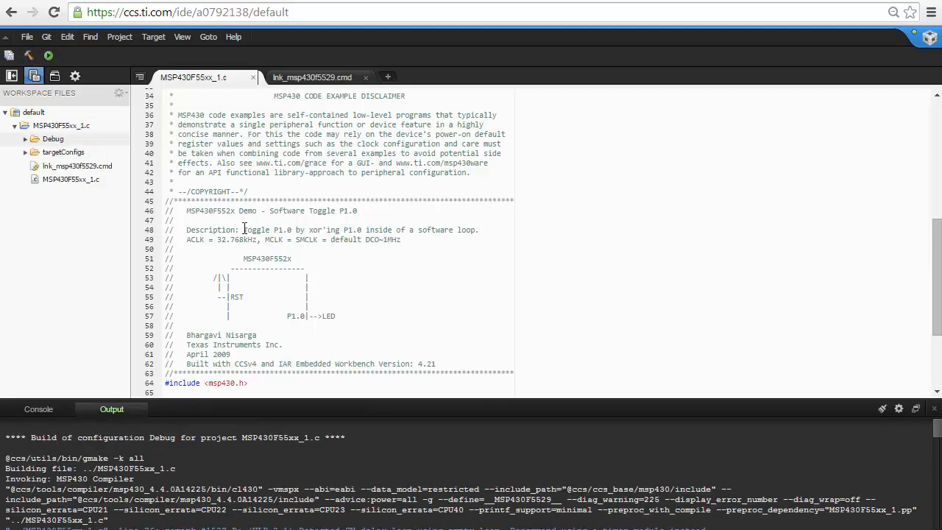
{"action": "mouse_move", "coordinate": [897, 430]}
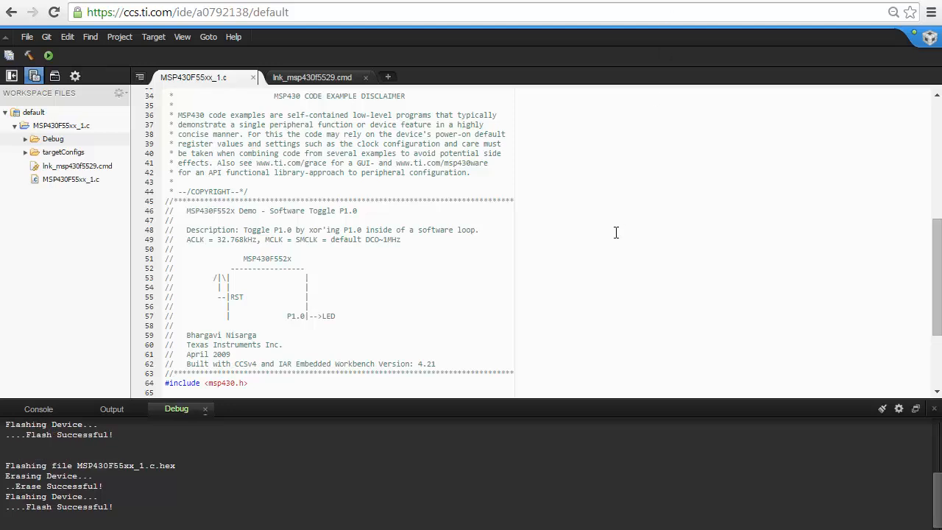
{"action": "mouse_move", "coordinate": [928, 305]}
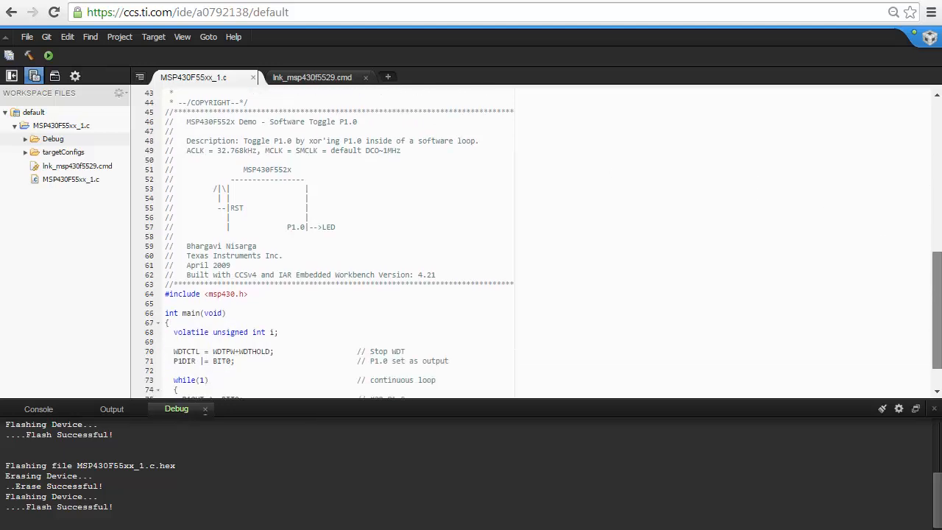
- Edit line 76's delay loop to for(i=10000;...), then rebuild and reflash the board
{"action": "scroll", "scroll_direction": "down", "scroll_amount": 3}
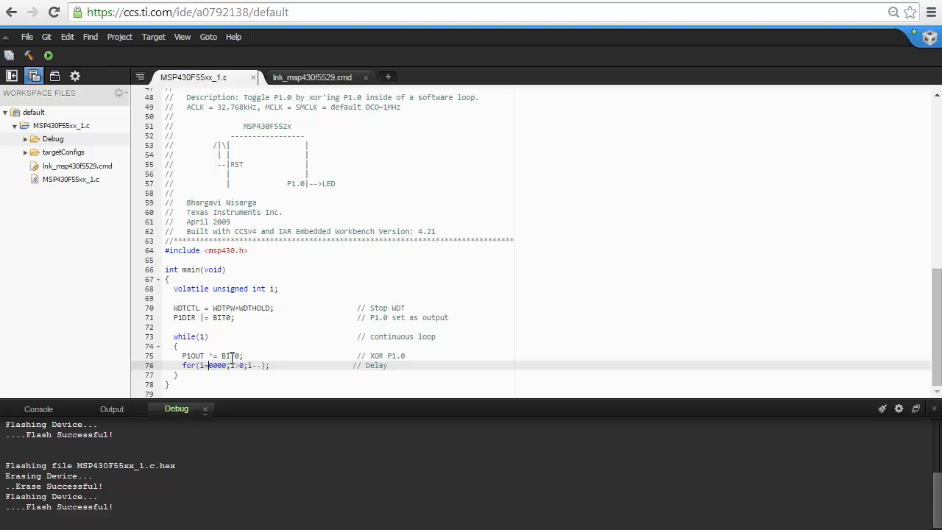
{"action": "type", "text": "1"}
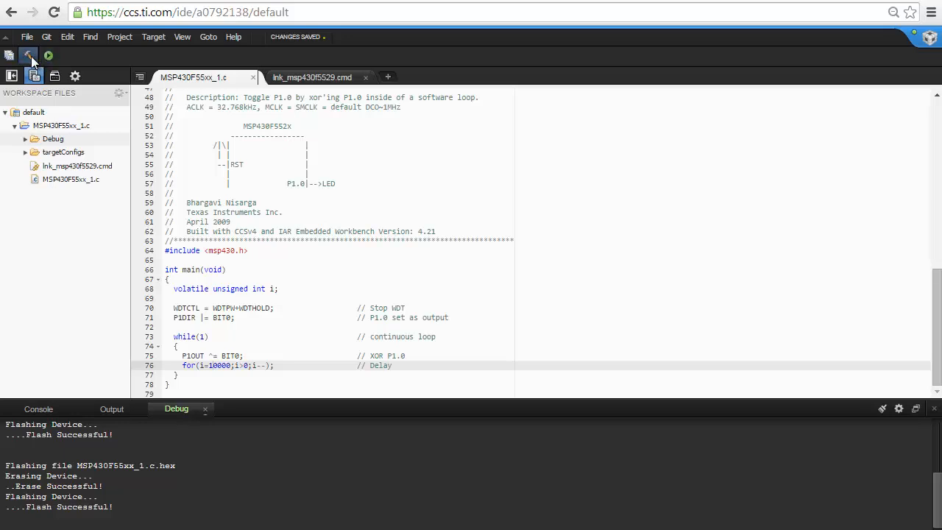
{"action": "left_click", "coordinate": [111, 408]}
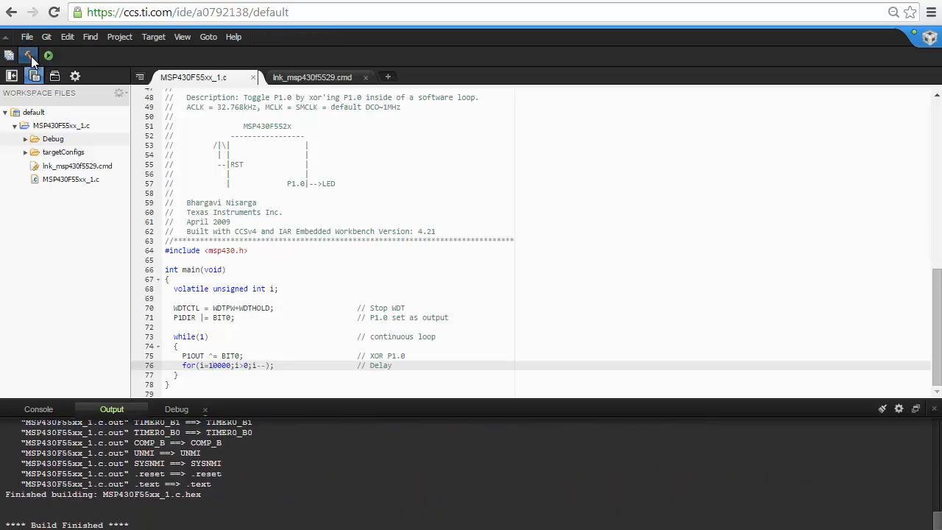
{"action": "left_click", "coordinate": [47, 55]}
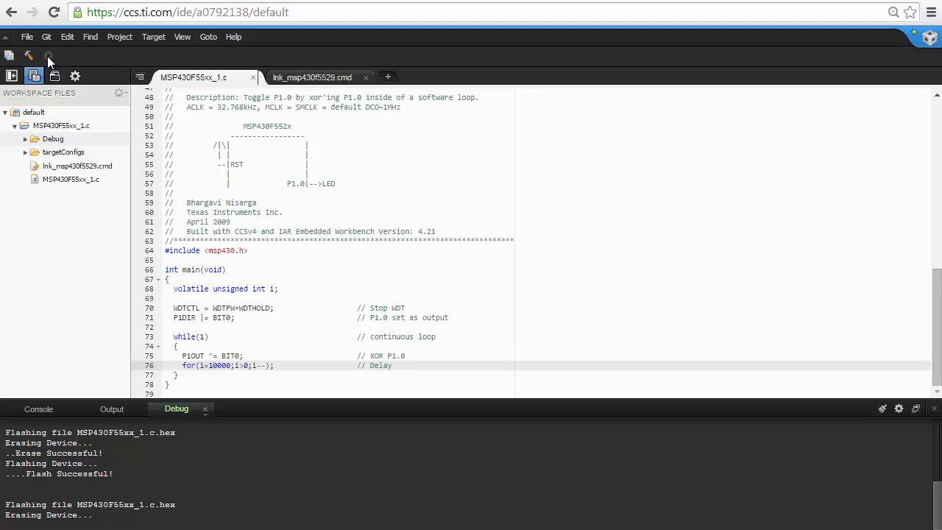